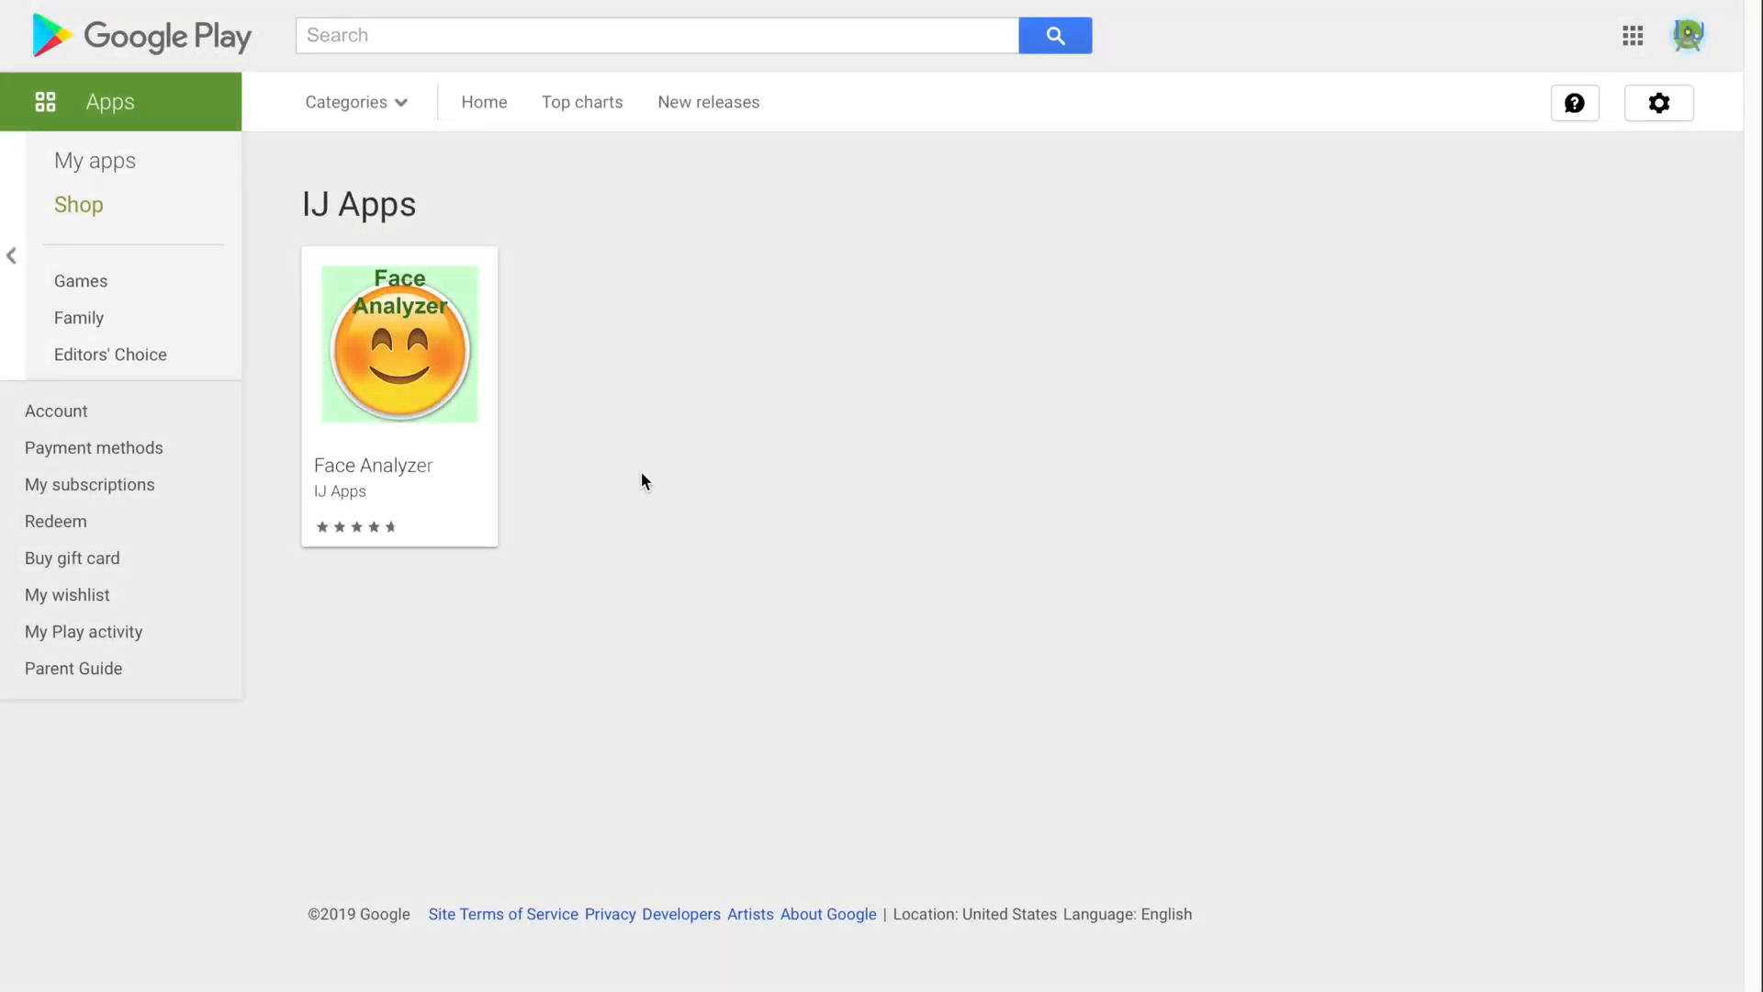
{"action": "mouse_move", "coordinate": [399, 349]}
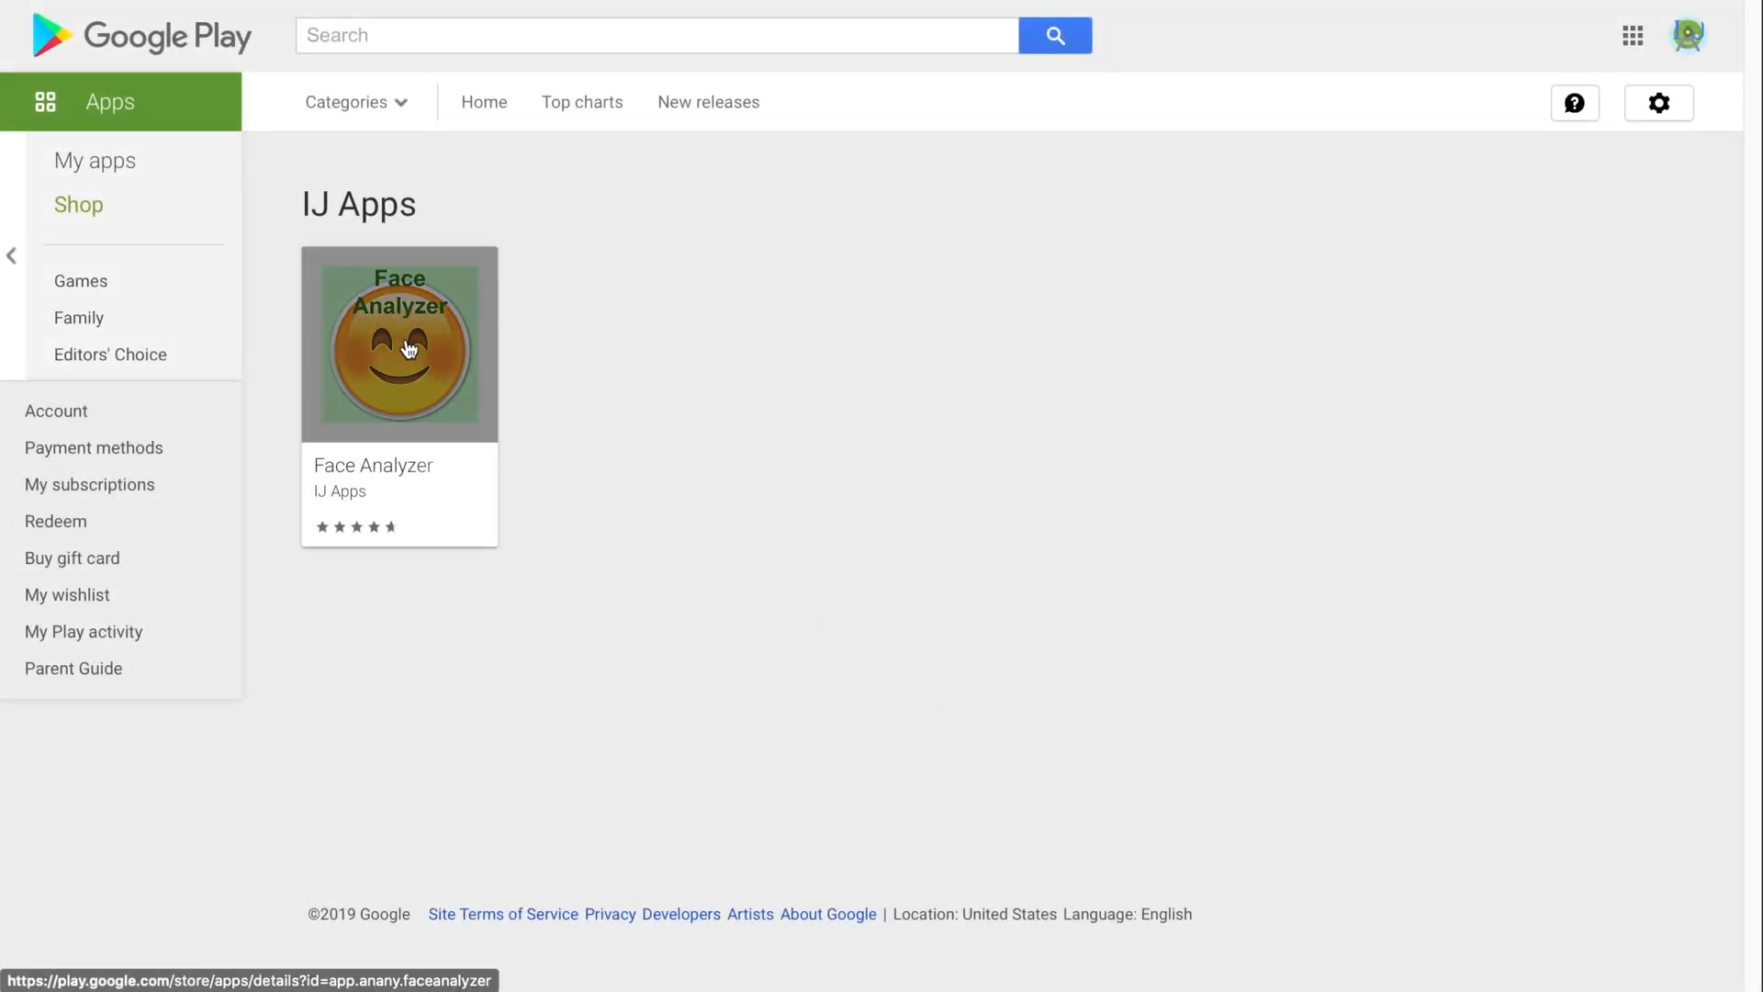
Open the Face Analyzer listing from the IJ Apps developer page
{"action": "left_click", "coordinate": [400, 343]}
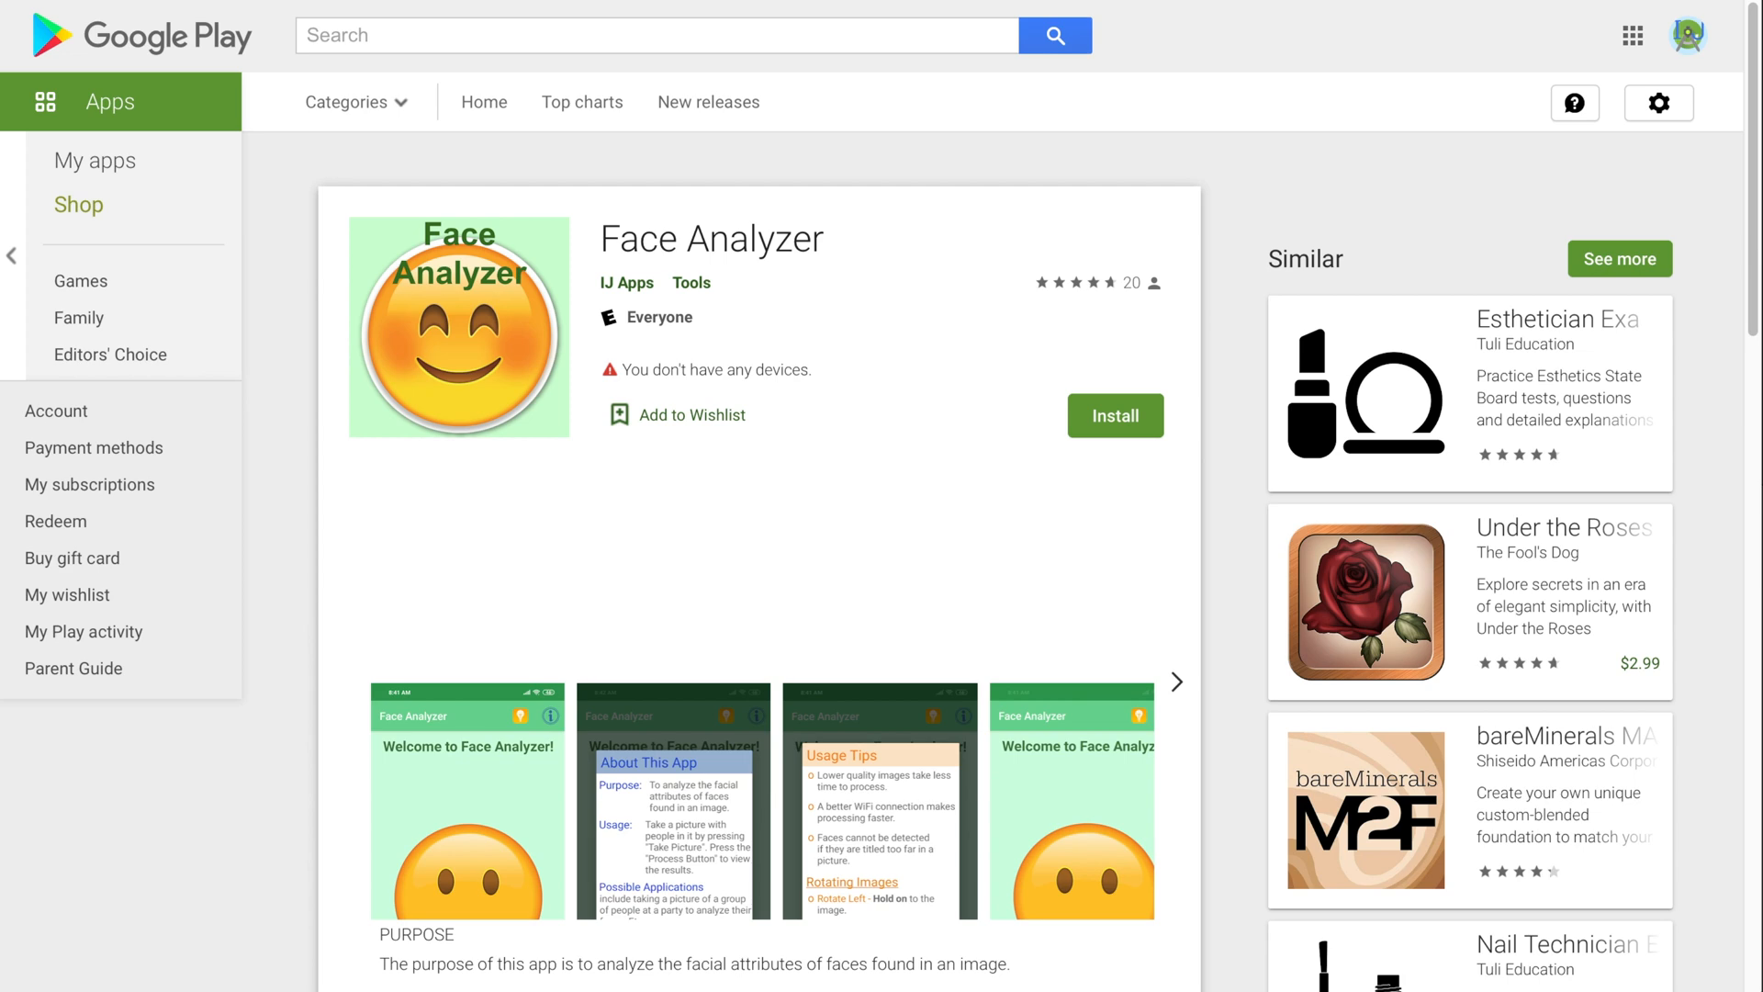
{"action": "scroll", "scroll_direction": "down", "scroll_amount": 3}
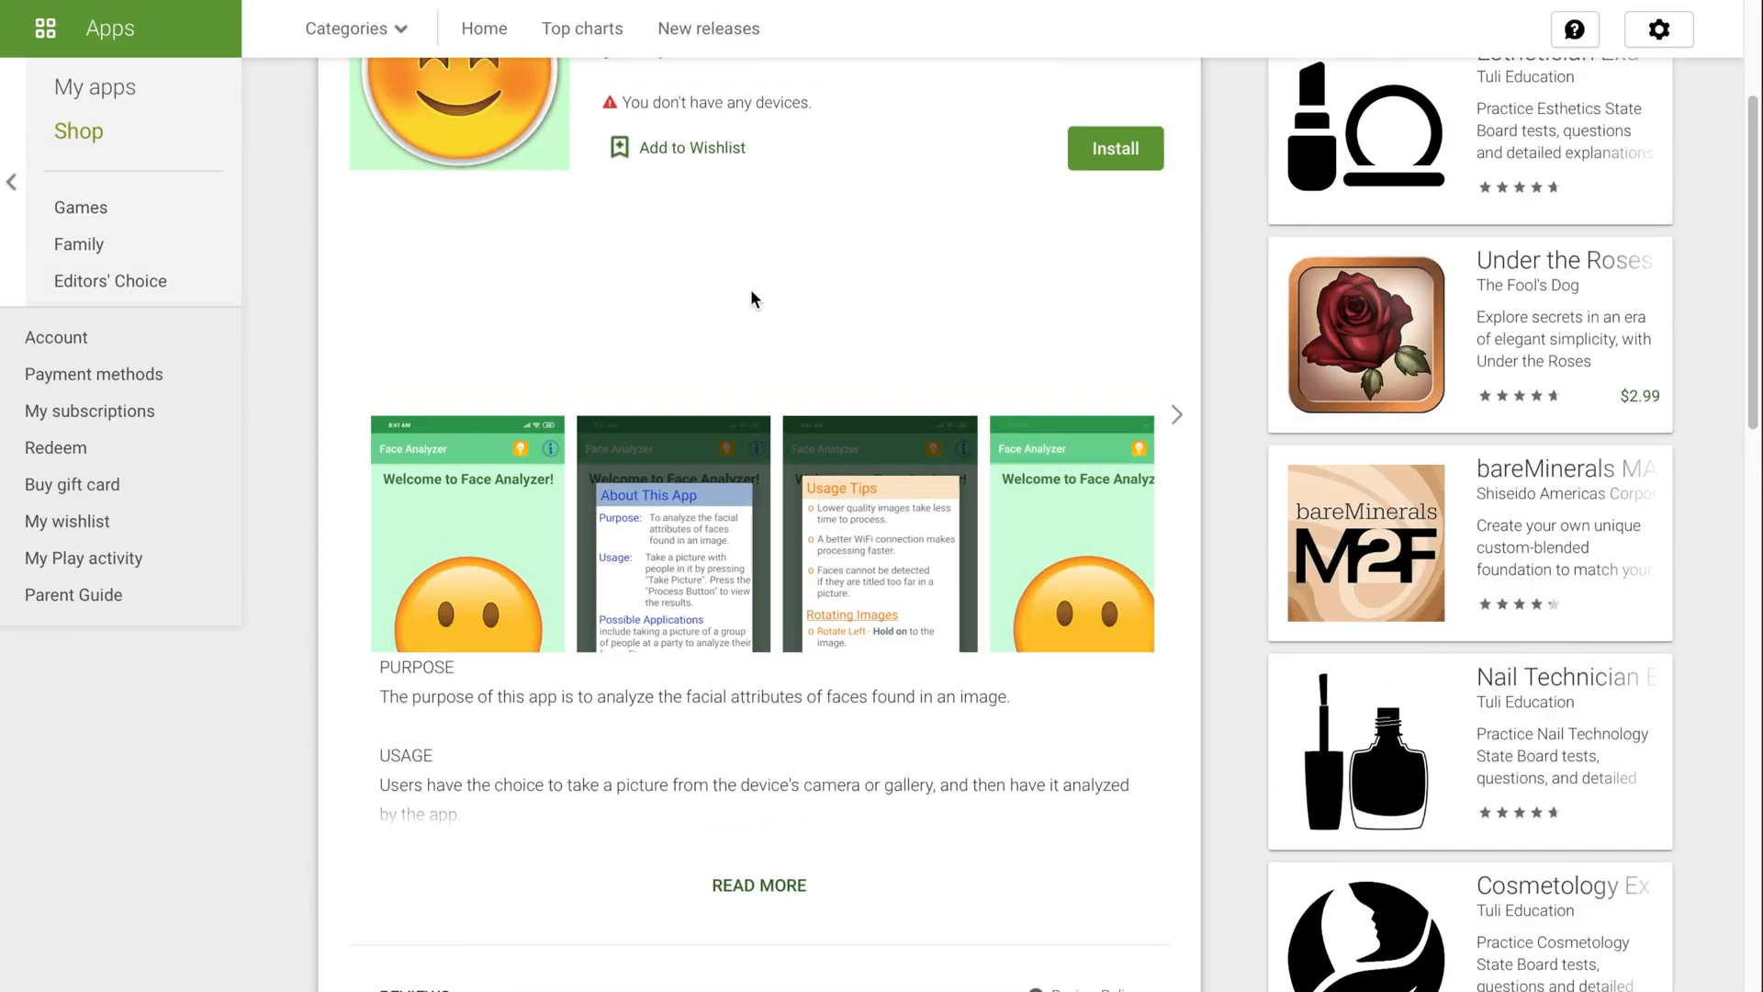
{"action": "scroll", "scroll_direction": "down", "scroll_amount": 3}
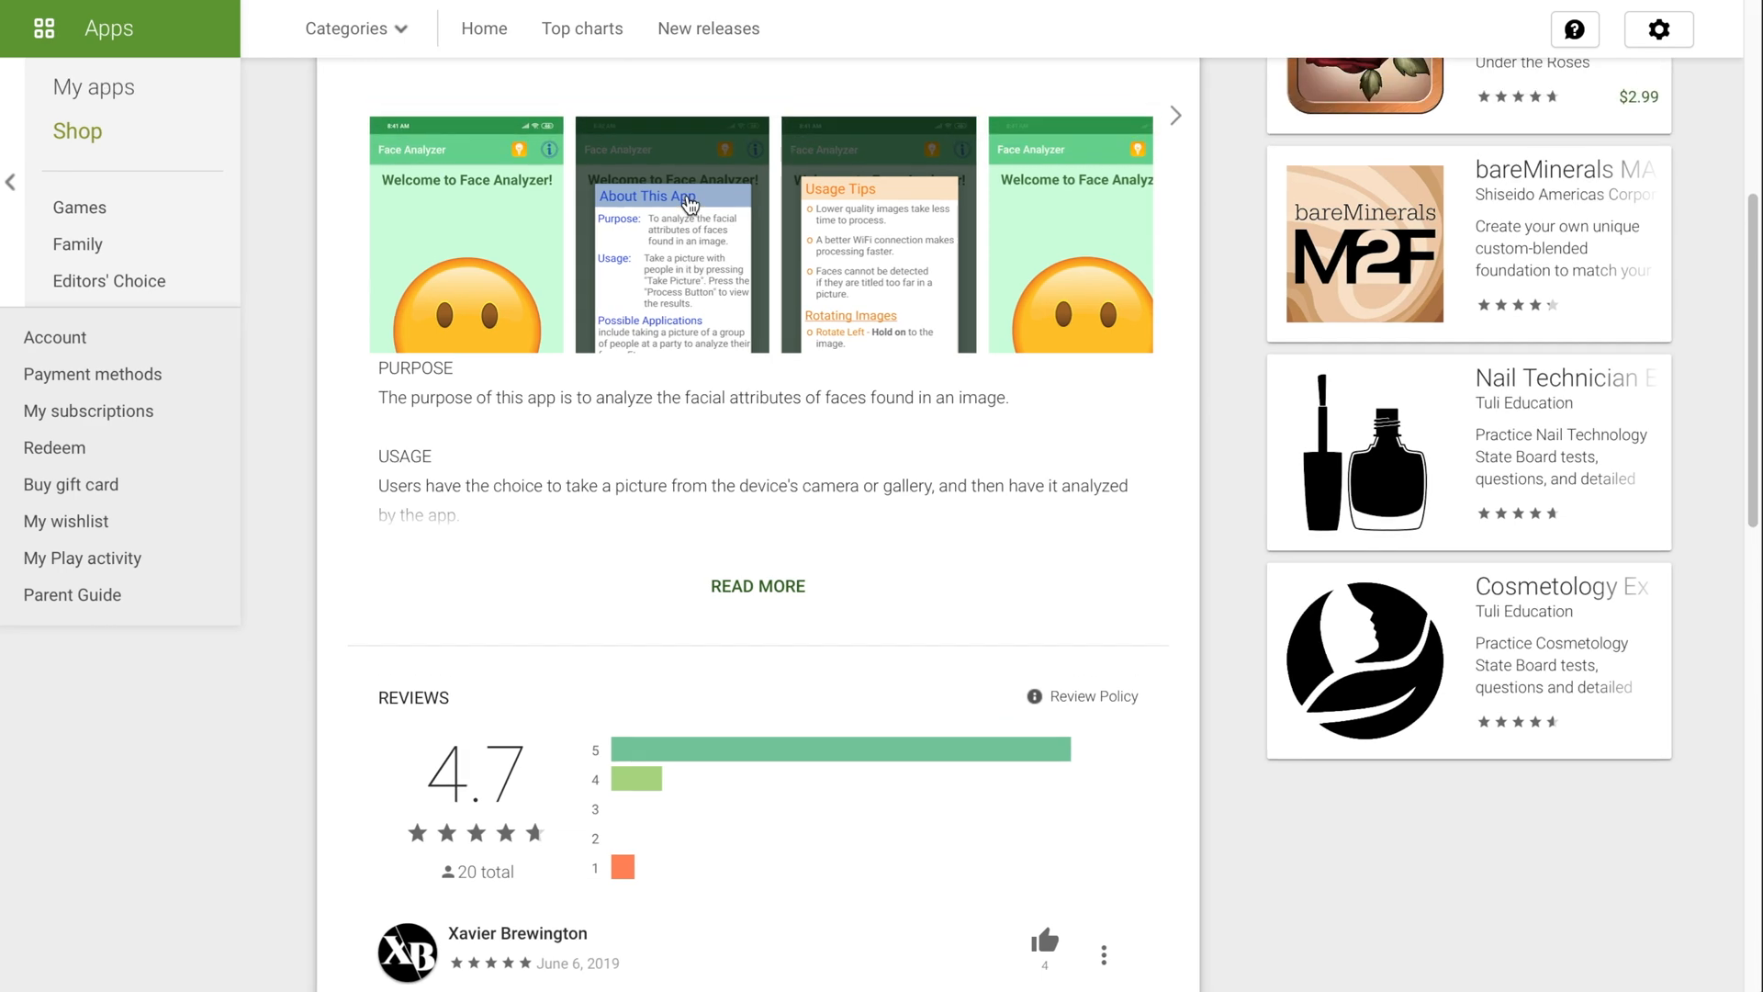
{"action": "scroll", "scroll_direction": "up", "scroll_amount": 3}
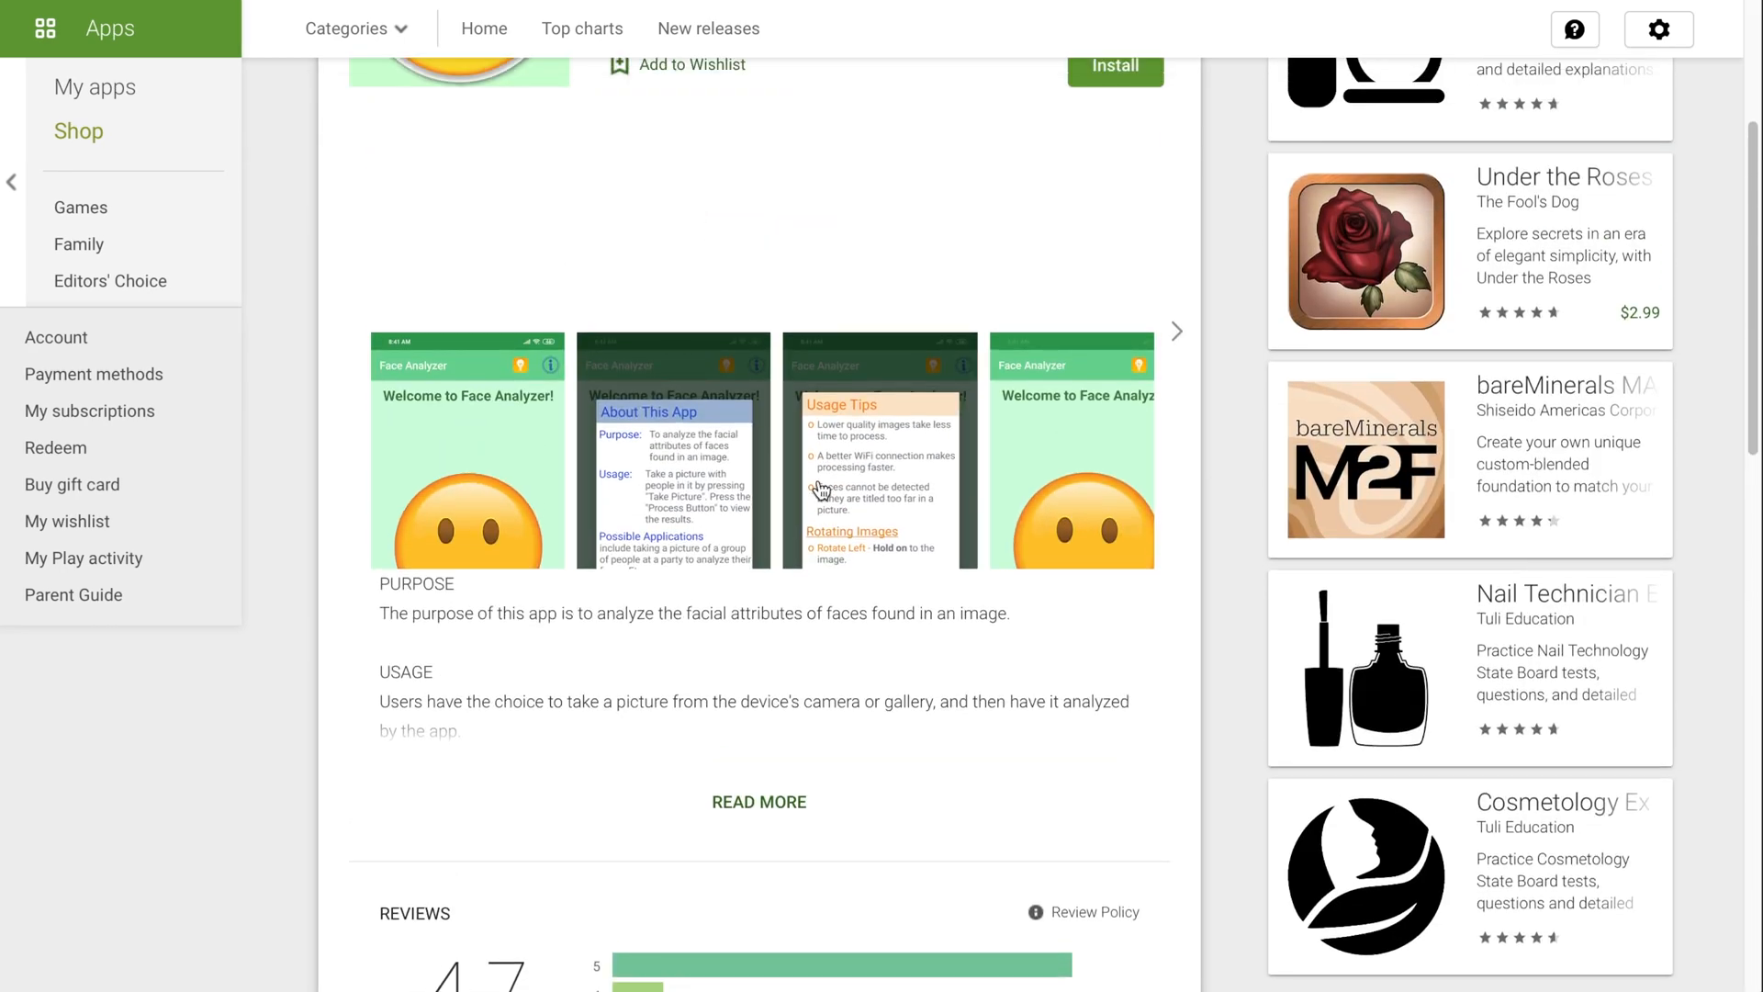
{"action": "scroll", "scroll_direction": "up", "scroll_amount": 3}
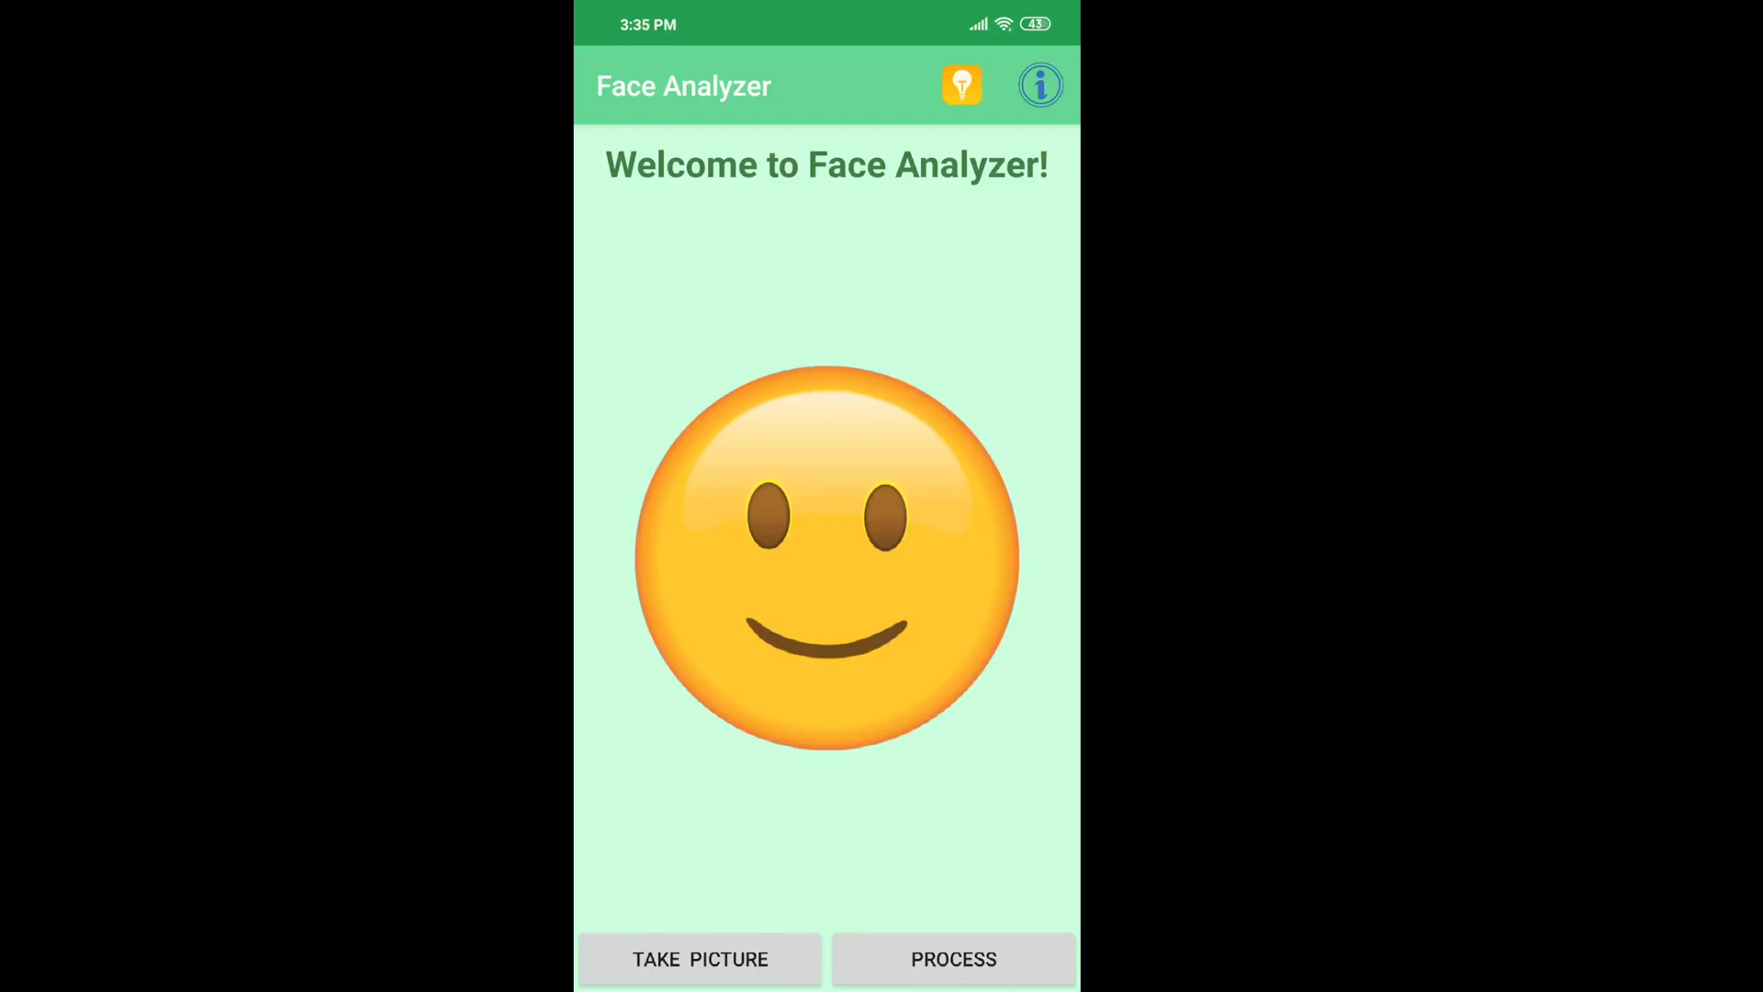
{"action": "left_click", "coordinate": [962, 85]}
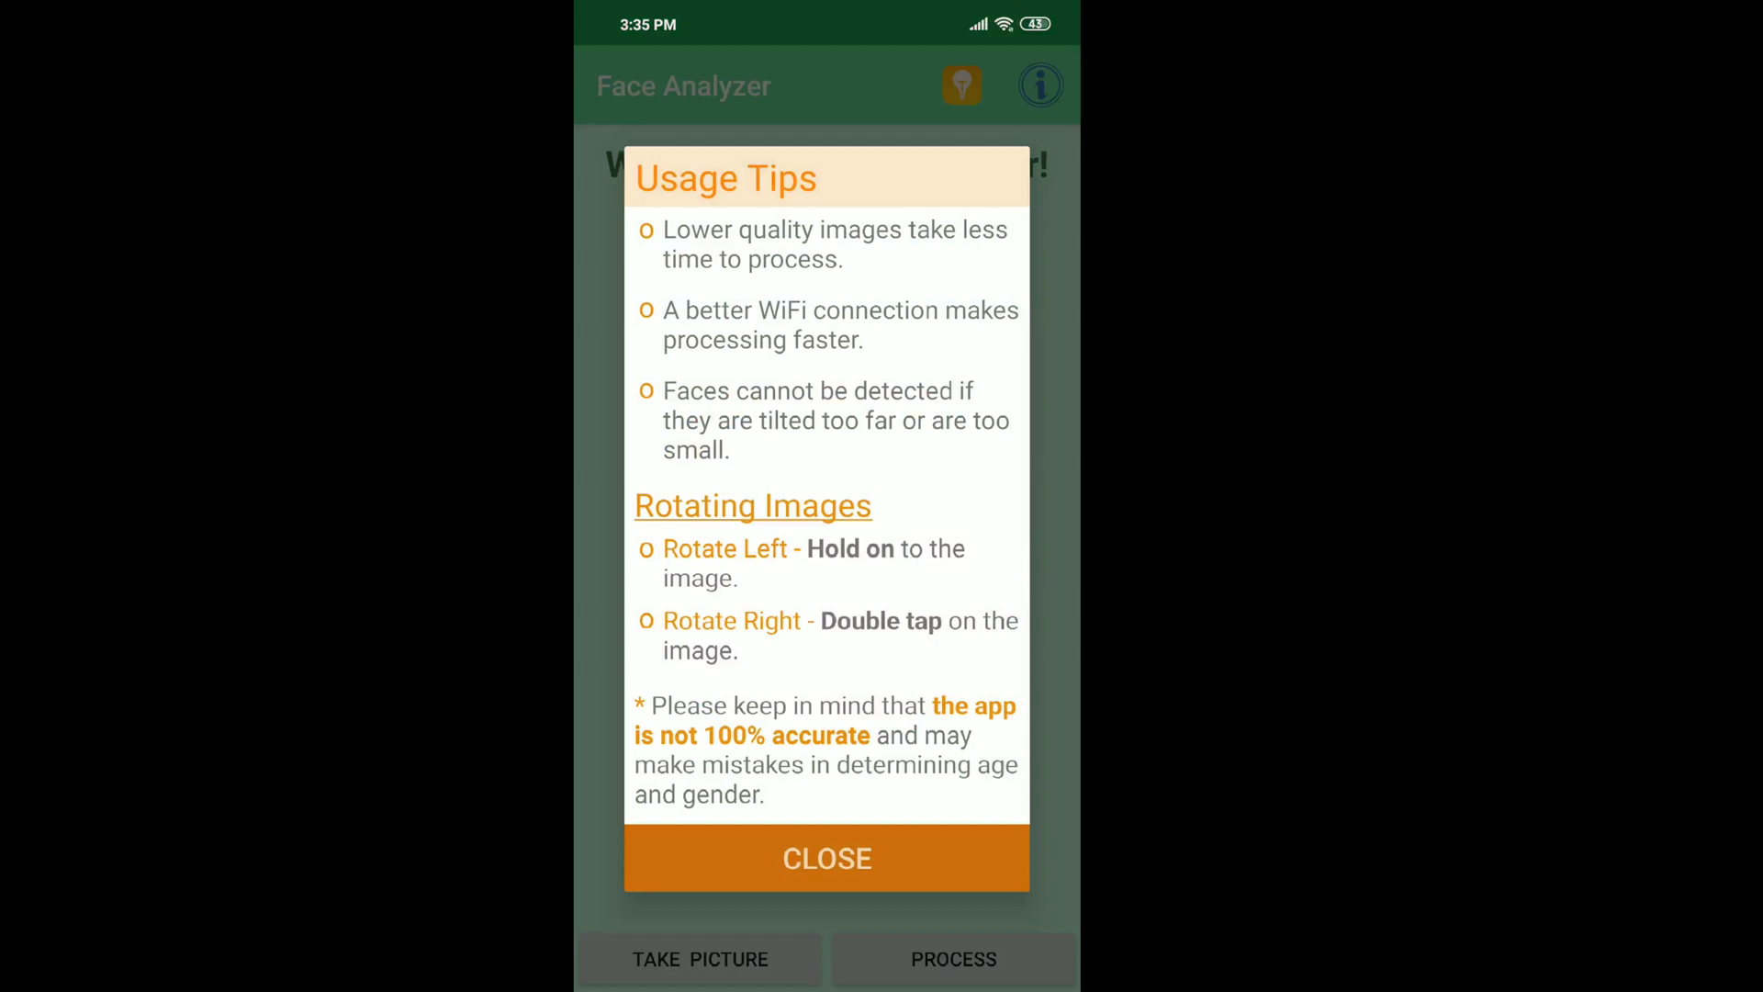
{"action": "left_click", "coordinate": [1039, 85]}
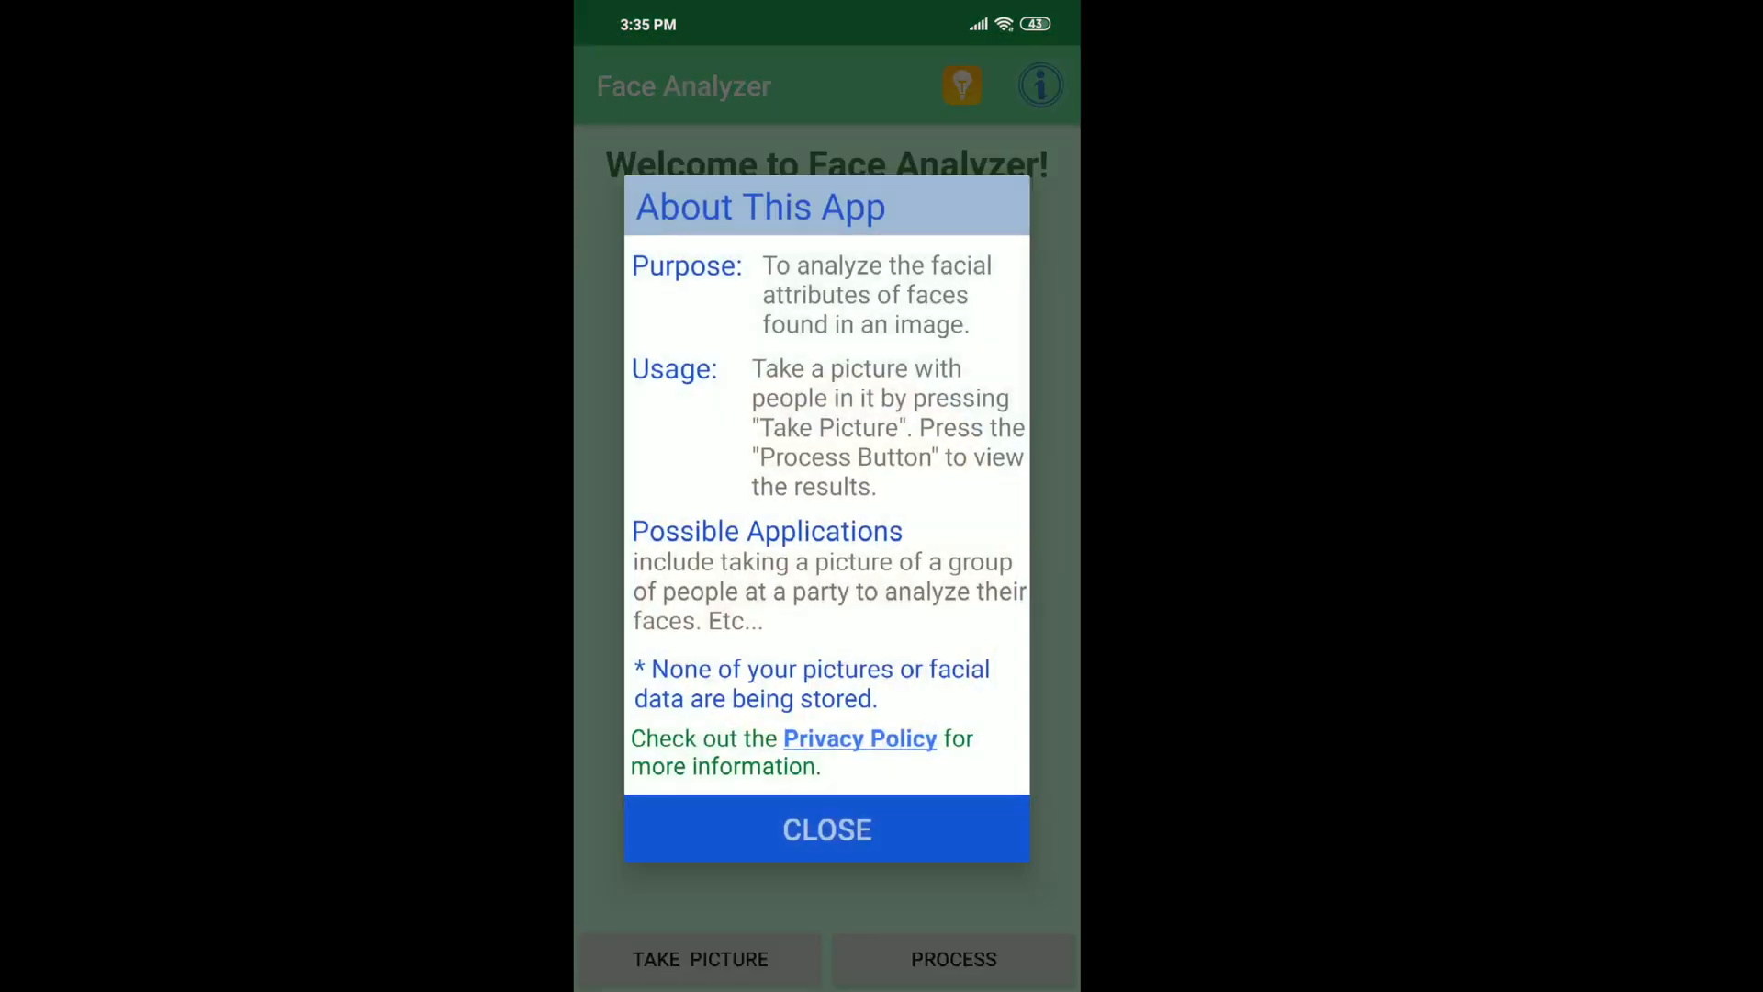
{"action": "left_click", "coordinate": [827, 828]}
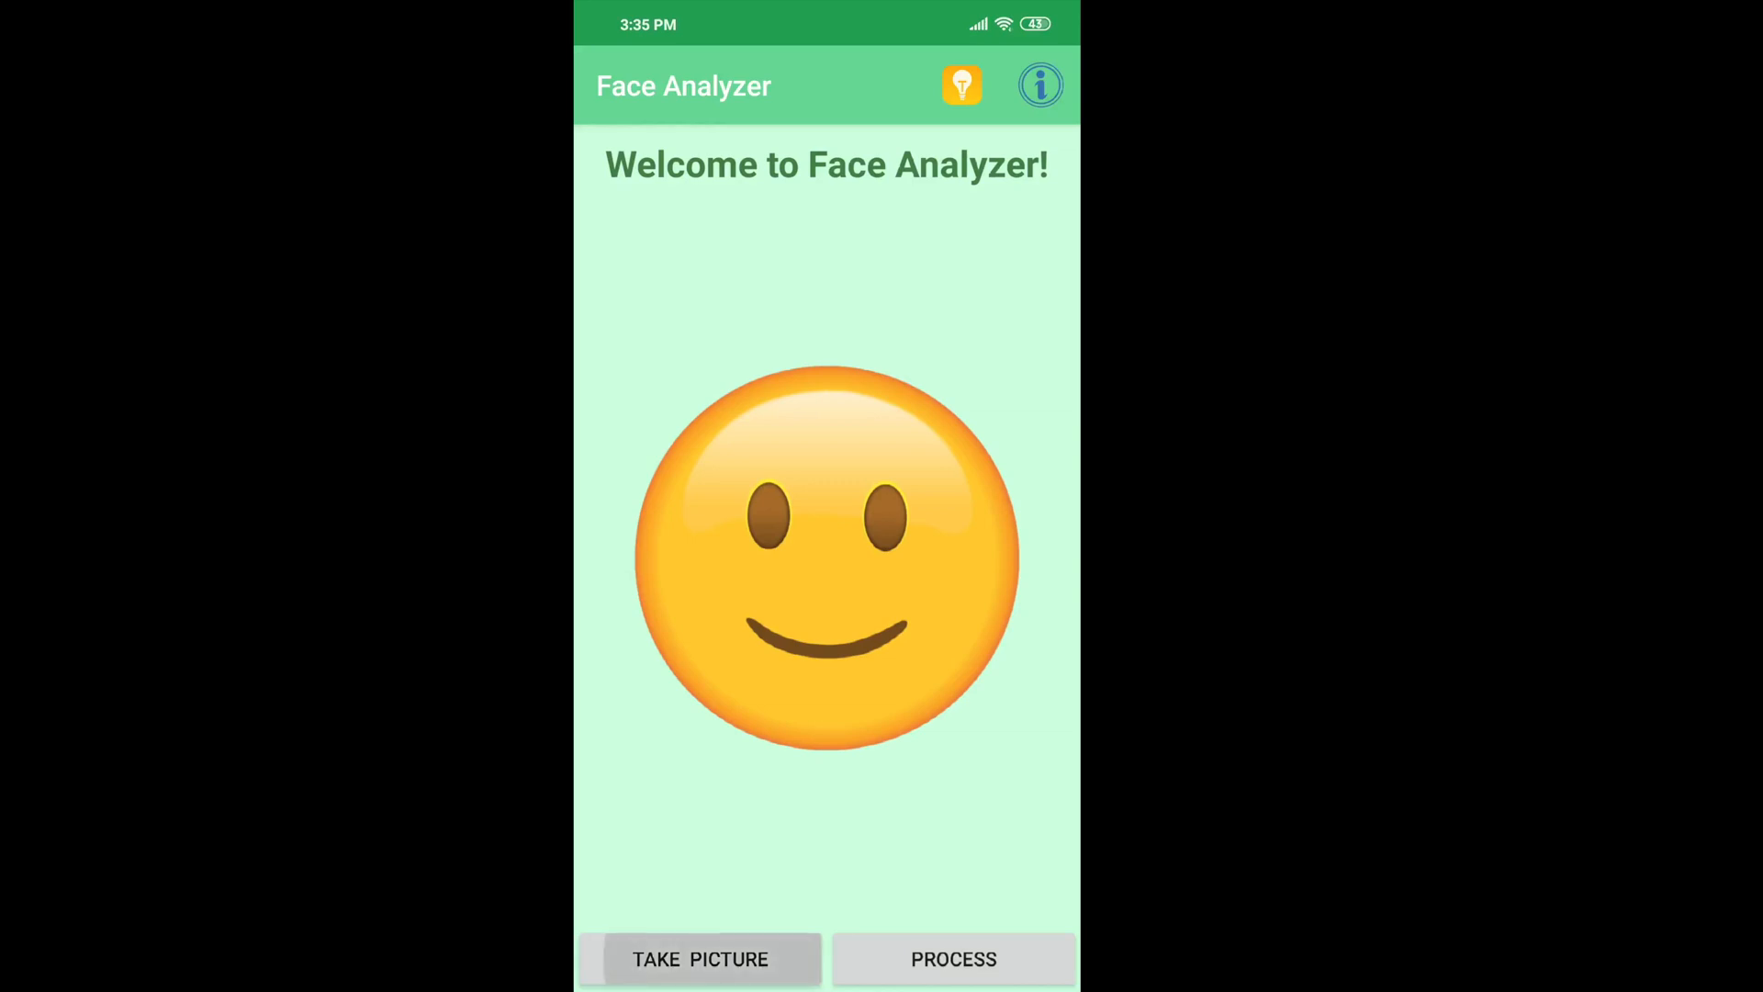
Photograph the four facial-expression portraits with the camera and accept the image for analysis
{"action": "left_click", "coordinate": [699, 958]}
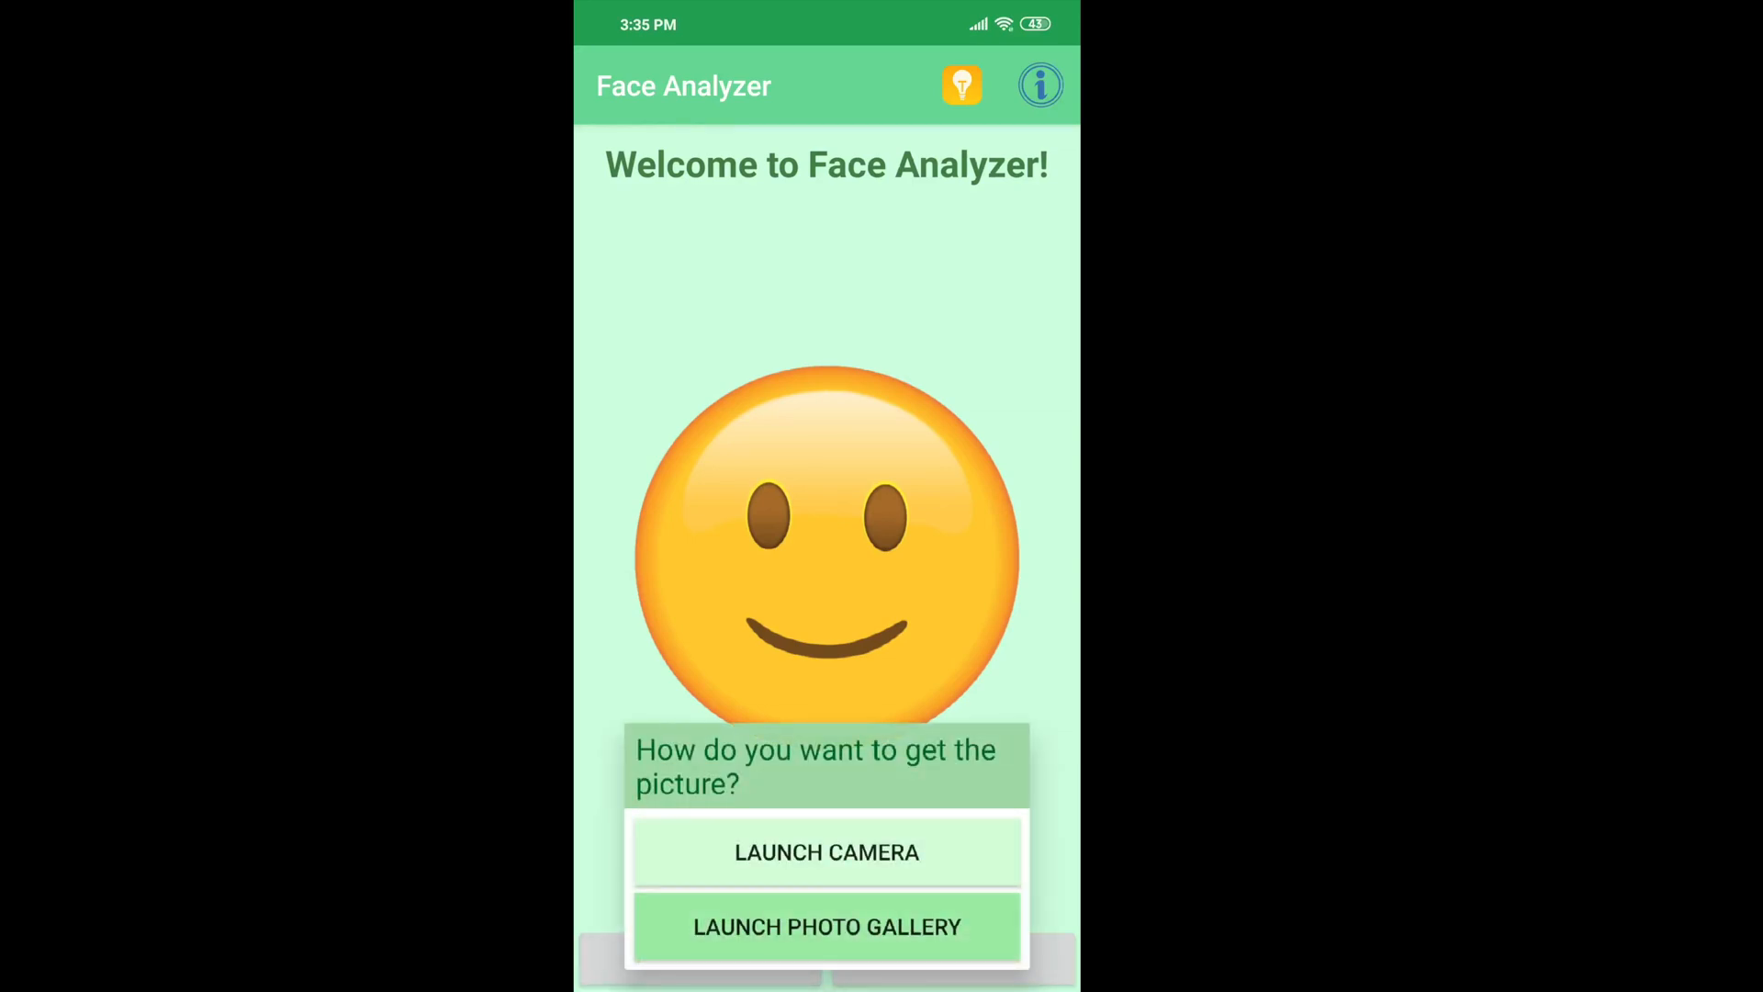
{"action": "left_click", "coordinate": [827, 851]}
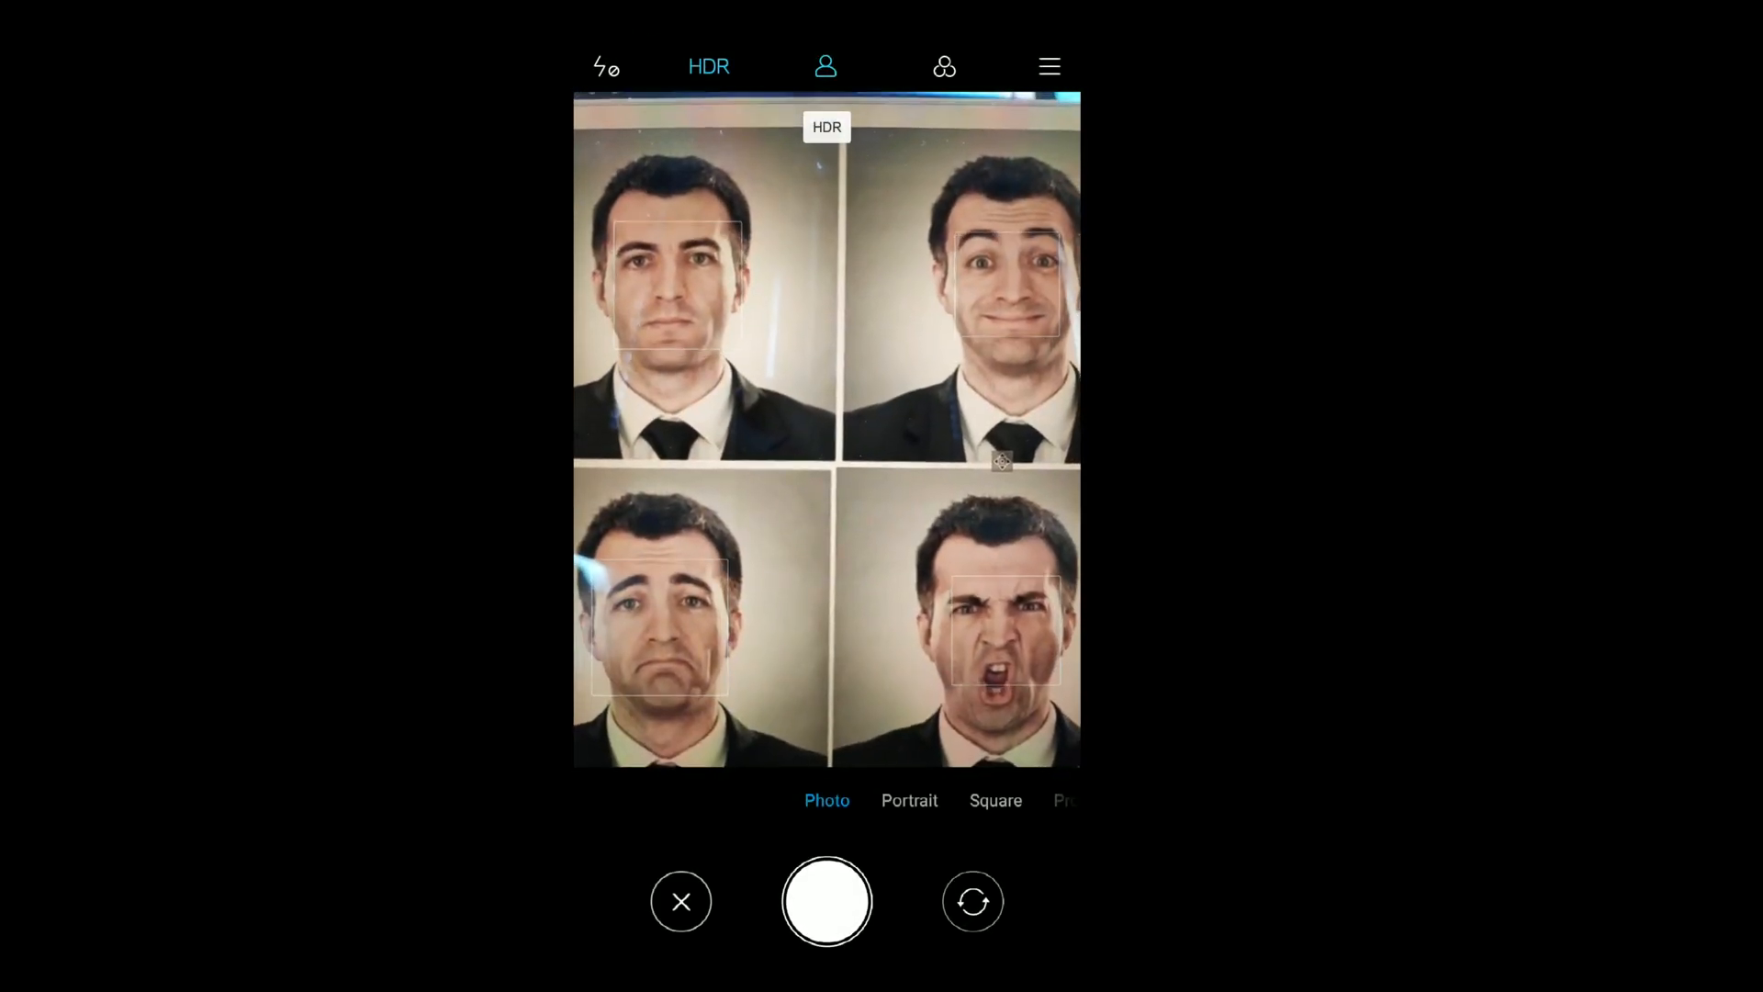
{"action": "left_click", "coordinate": [827, 901]}
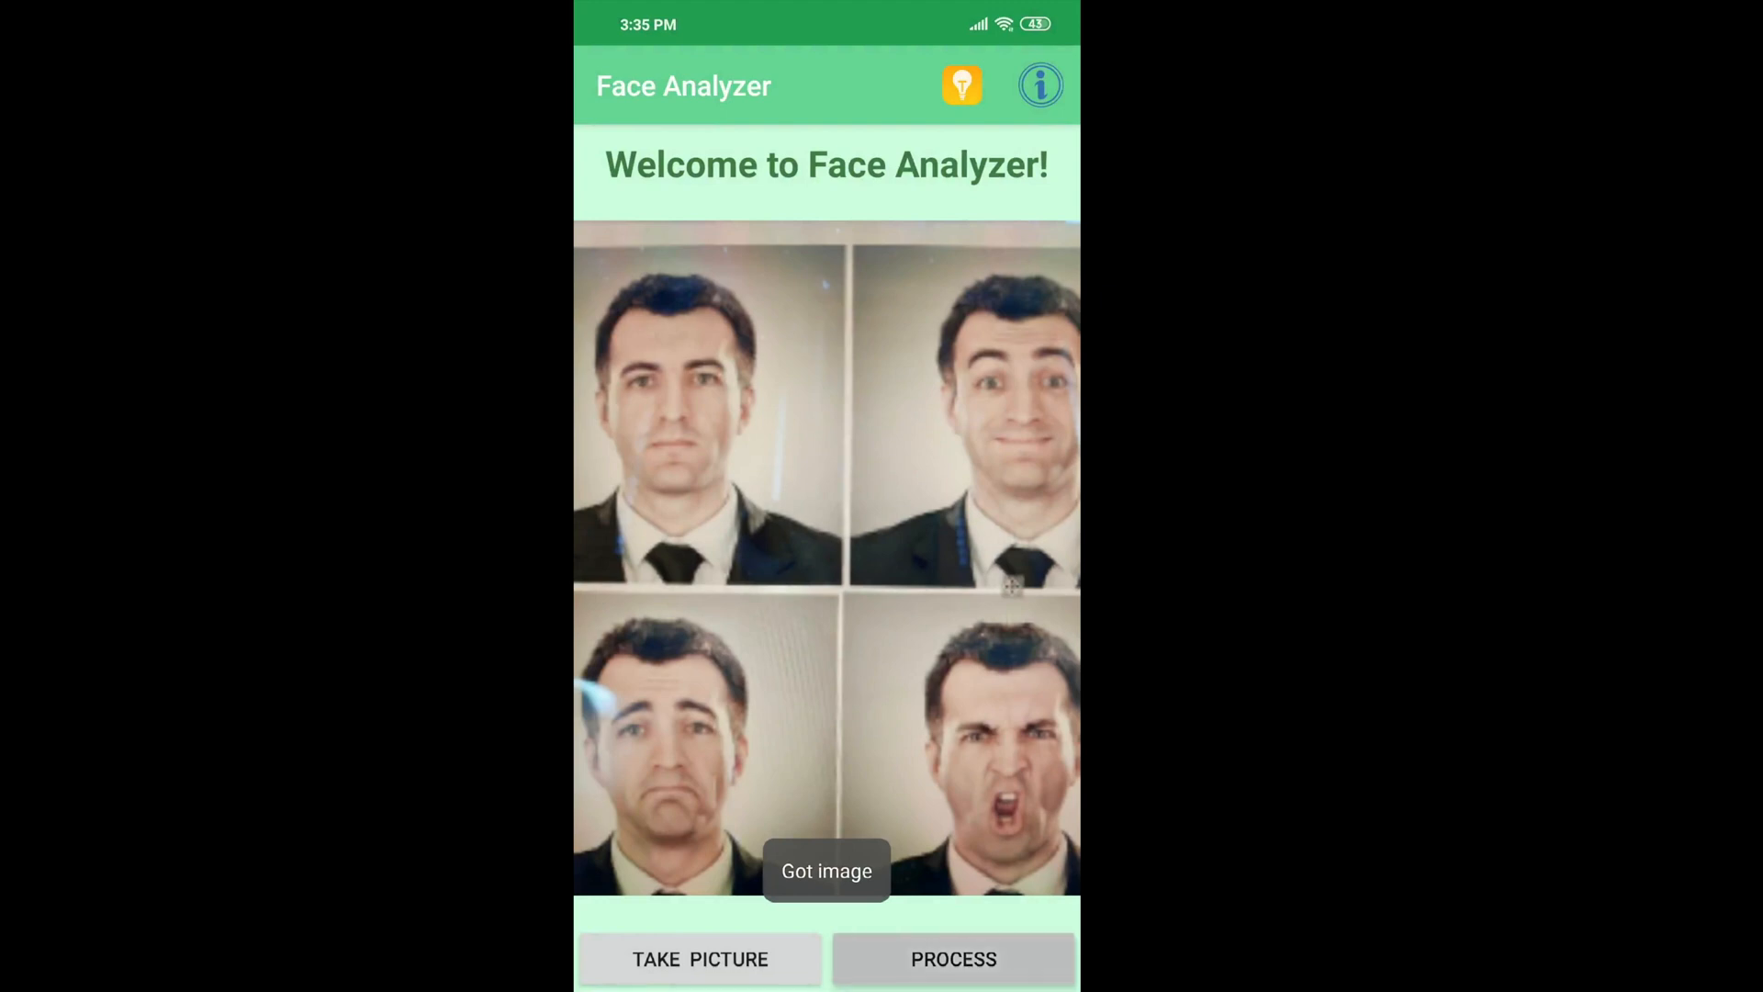
{"action": "left_click", "coordinate": [952, 958]}
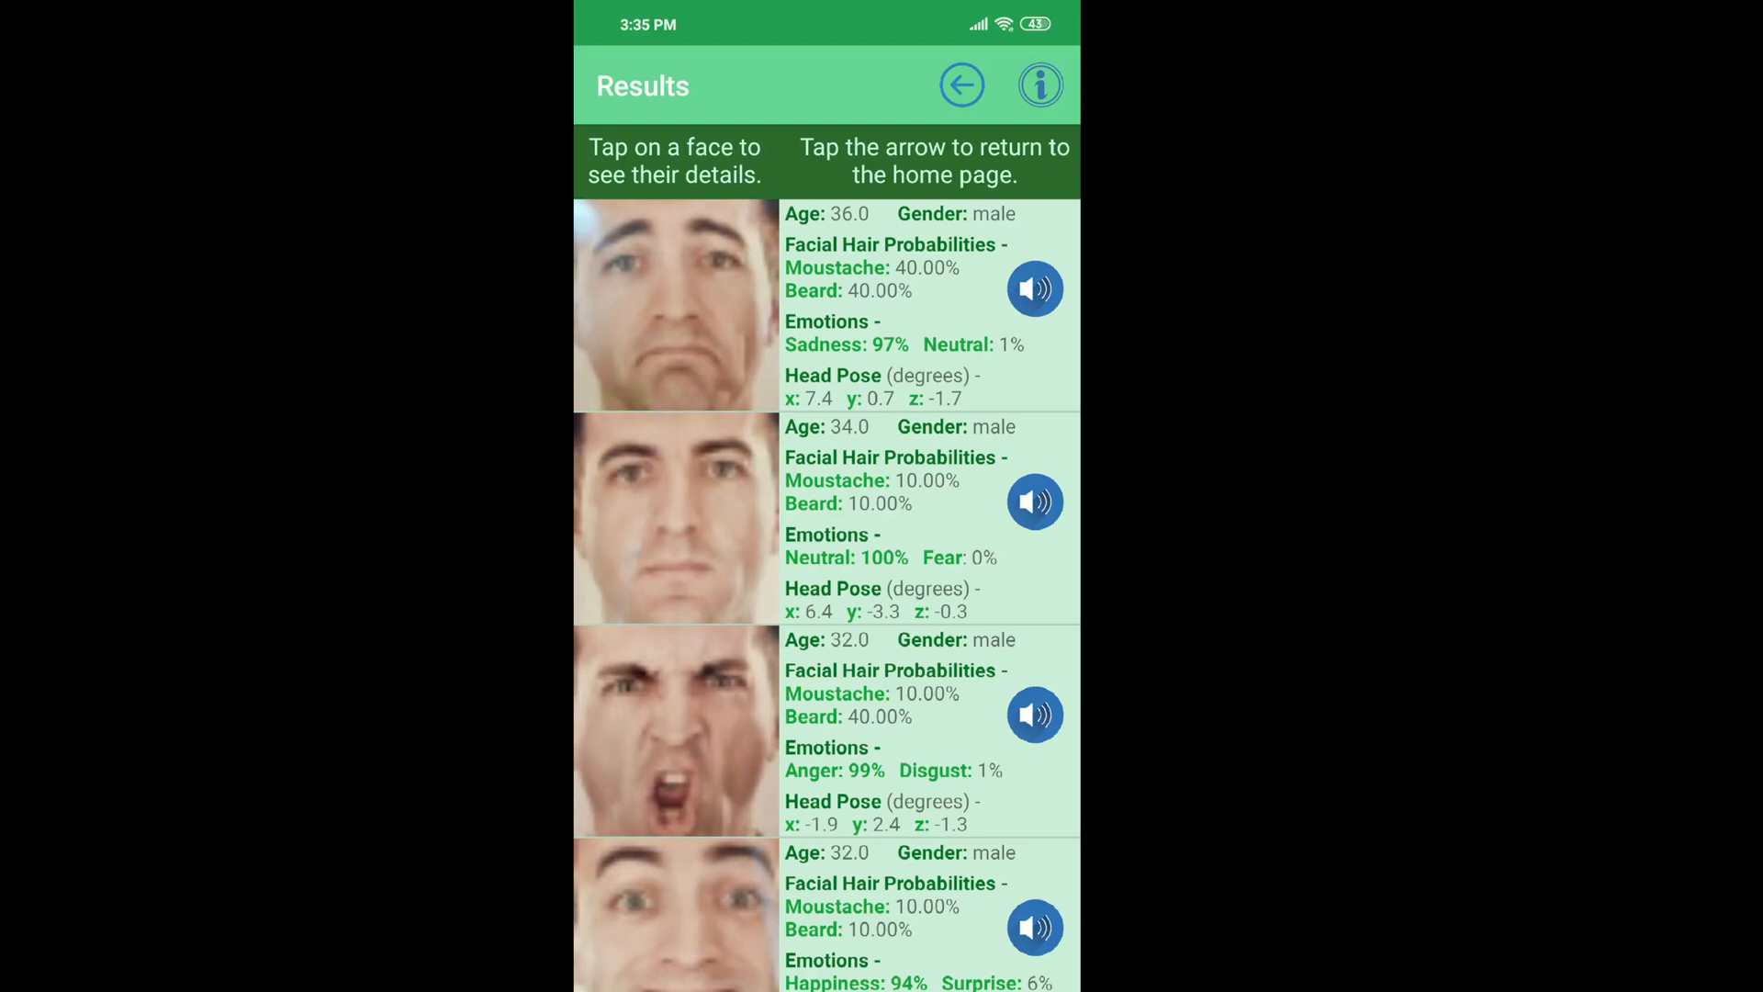
View the neutral-faced man's summary (about 34 years old), then return home
{"action": "left_click", "coordinate": [1033, 288]}
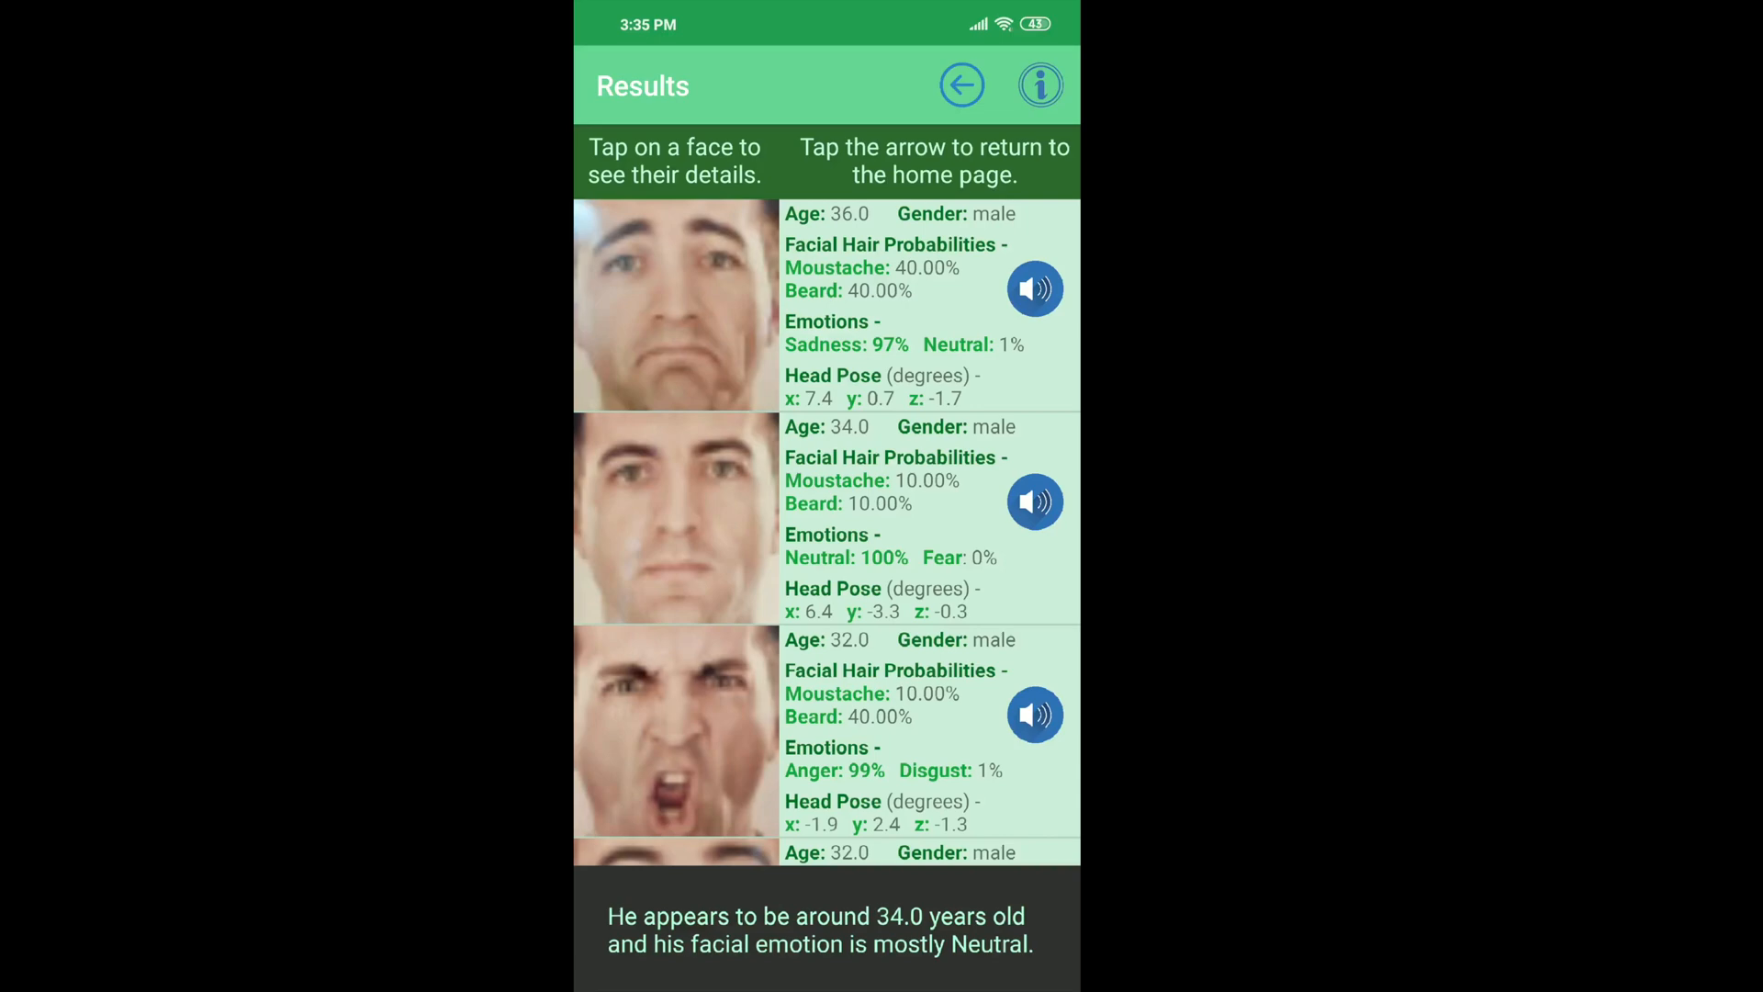
{"action": "left_click", "coordinate": [961, 84]}
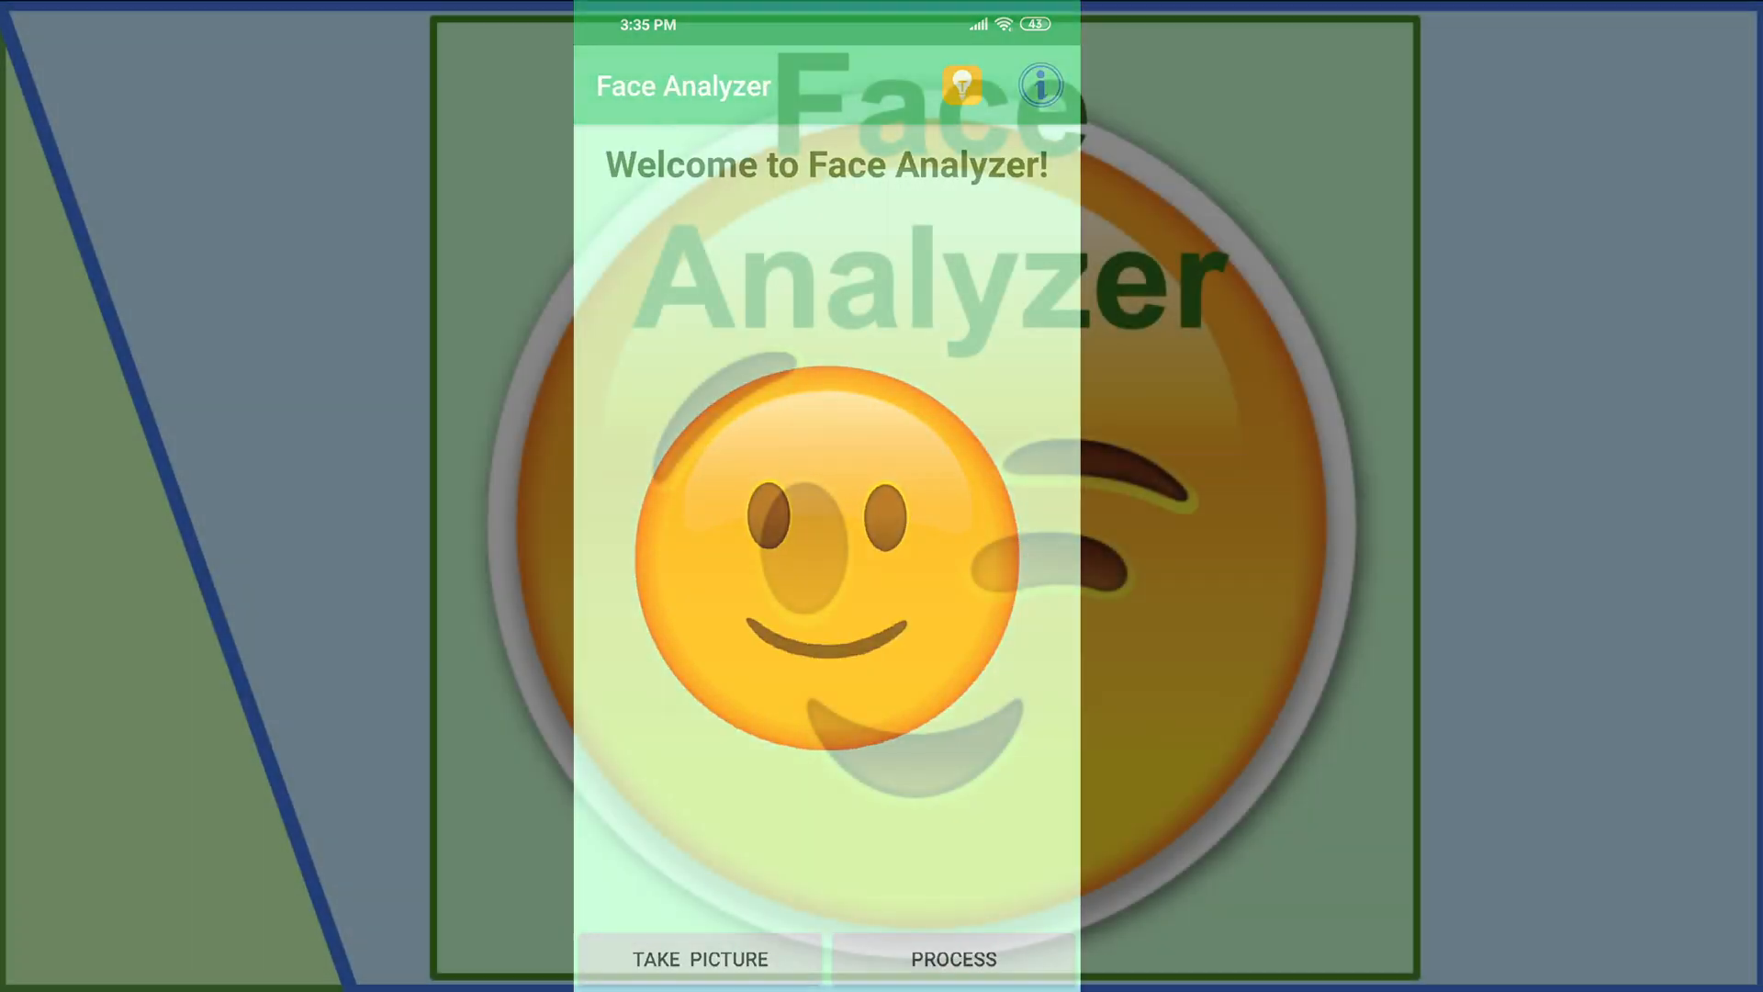